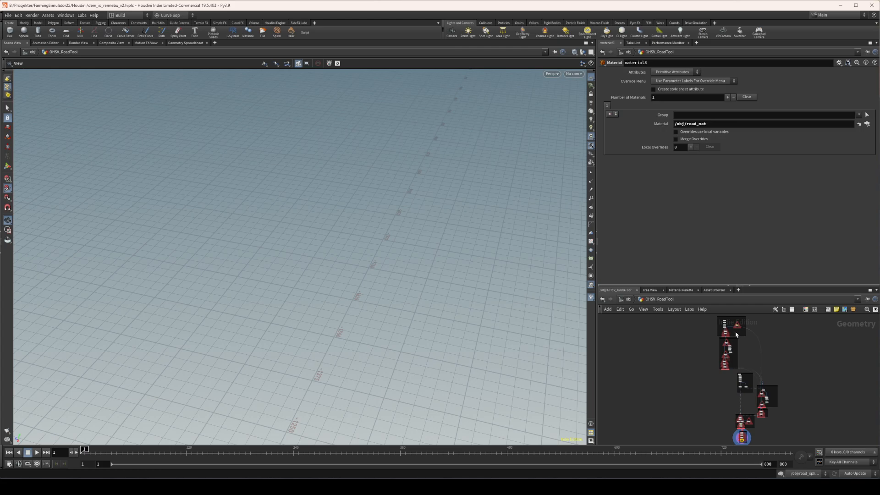
pyautogui.moveTo(714, 337)
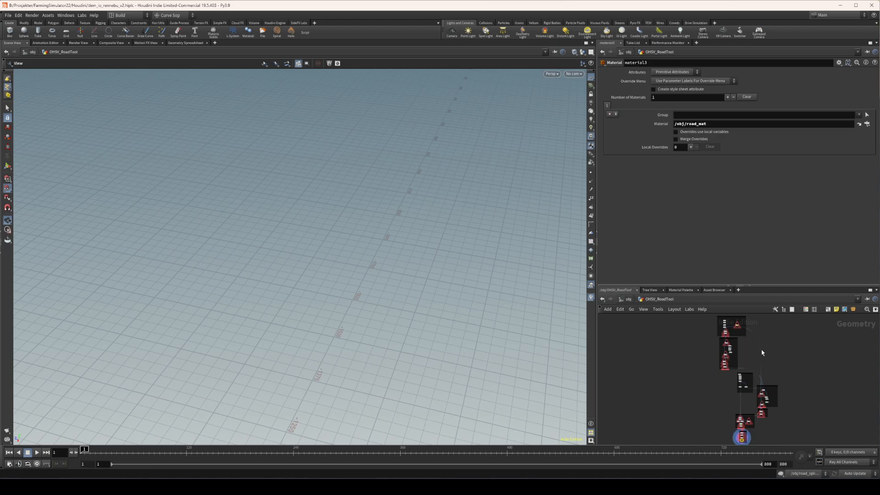
pyautogui.moveTo(757, 397)
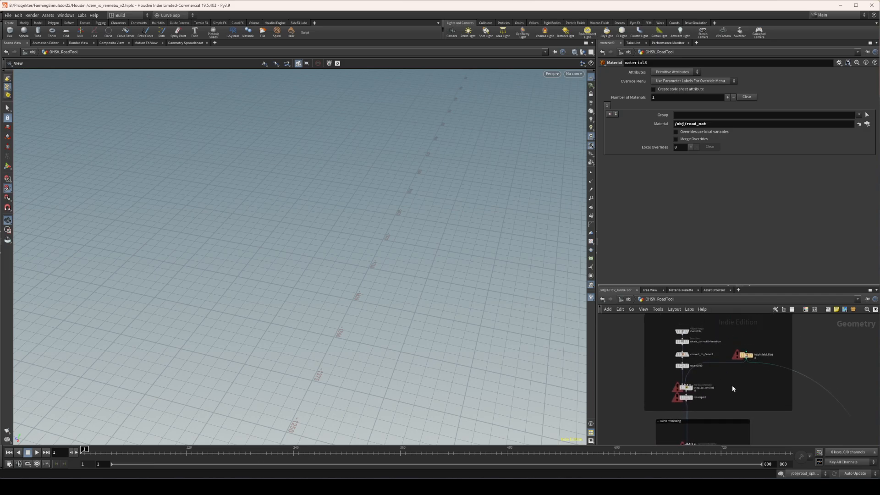
pyautogui.moveTo(735, 338)
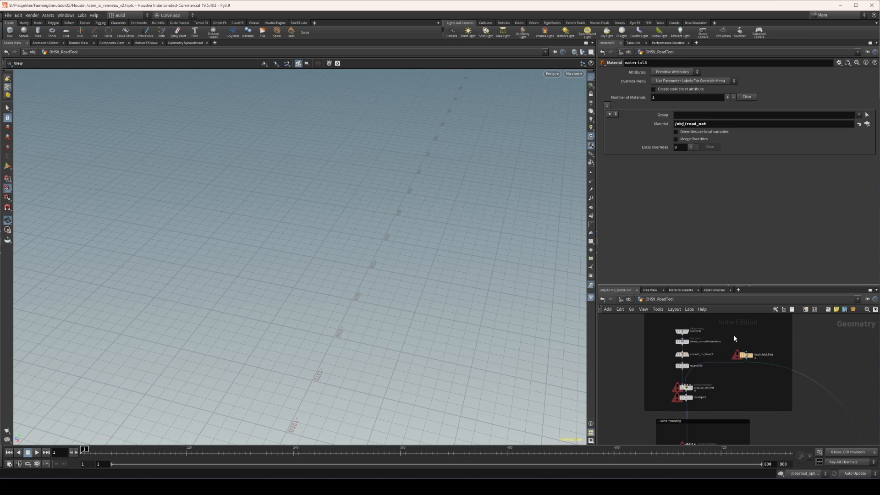
pyautogui.moveTo(792, 428)
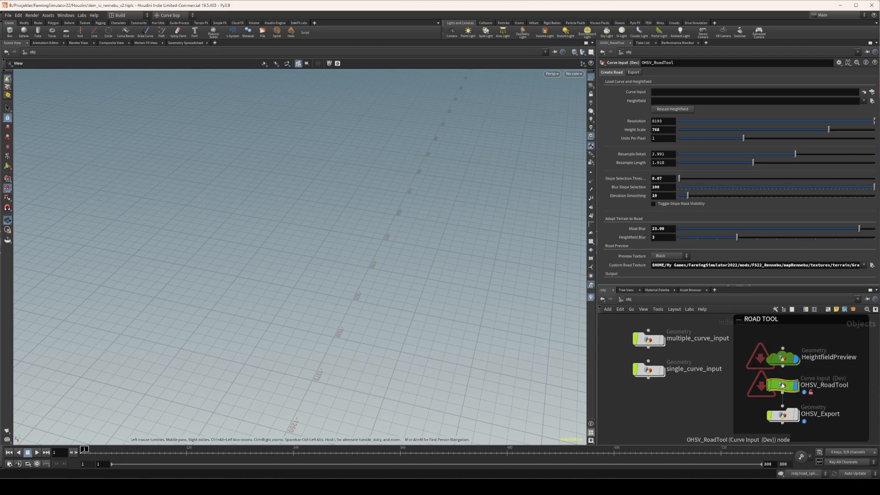
pyautogui.click(781, 386)
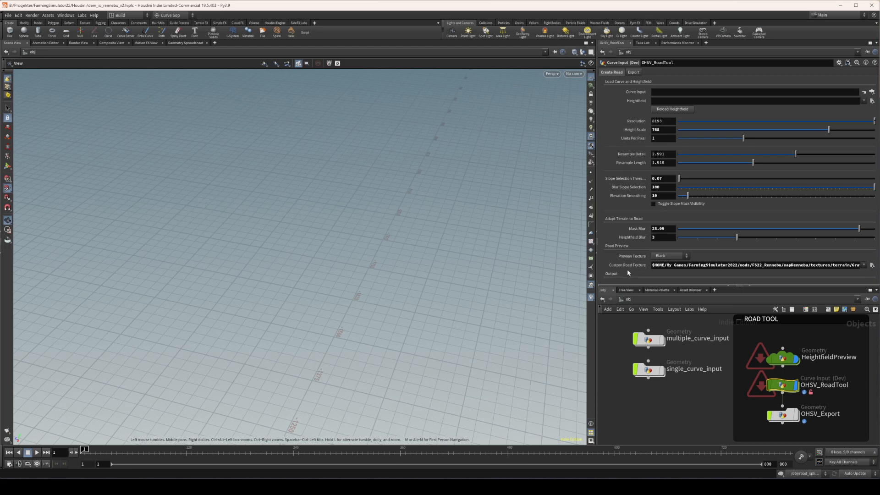
pyautogui.moveTo(629, 213)
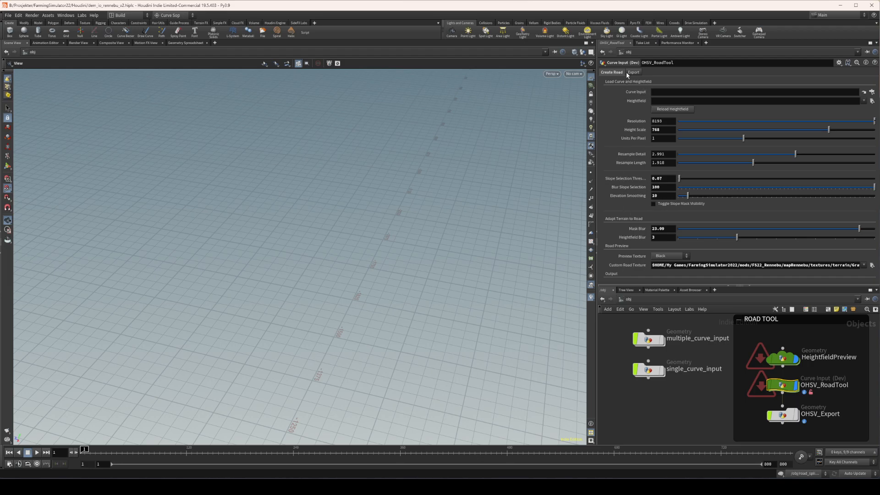
pyautogui.click(634, 72)
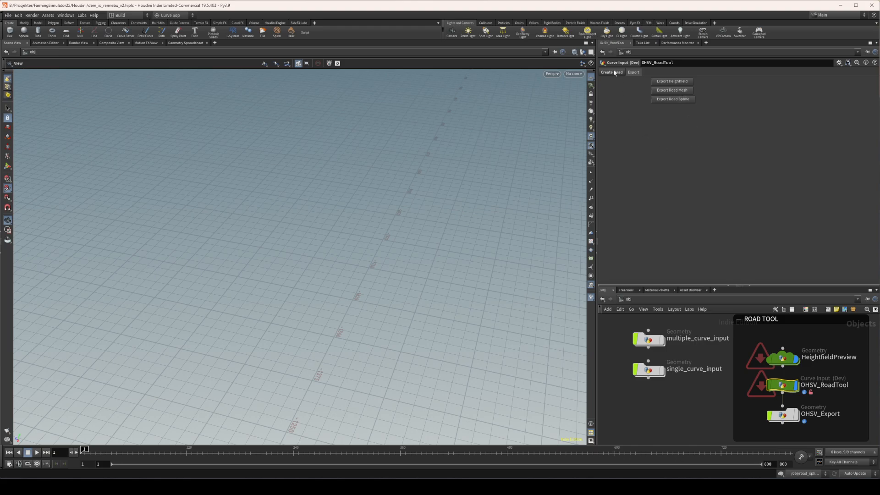
pyautogui.moveTo(782, 415)
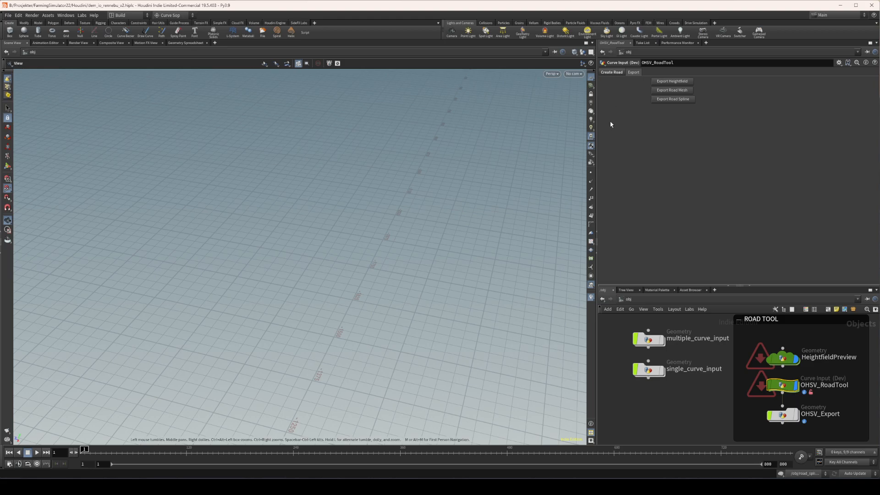
pyautogui.click(611, 72)
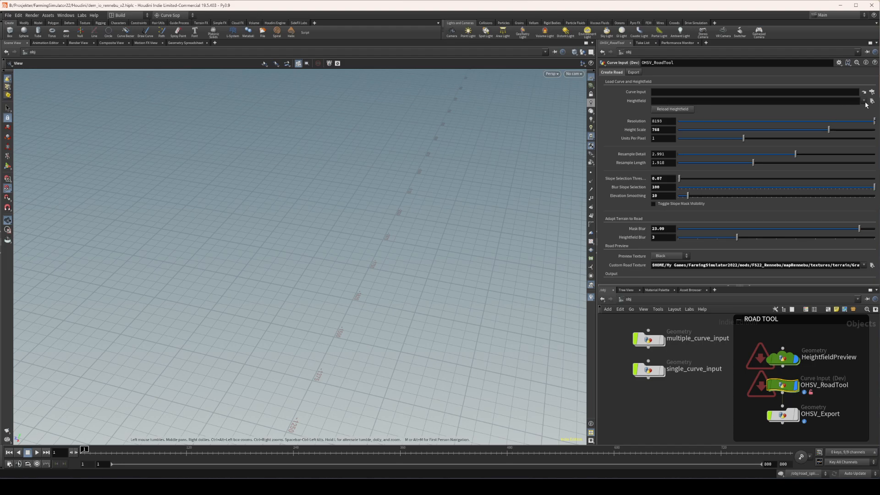
# Step: Load the Rennebu DEM png as the road tool's heightfield and reload to show the terrain
pyautogui.click(865, 101)
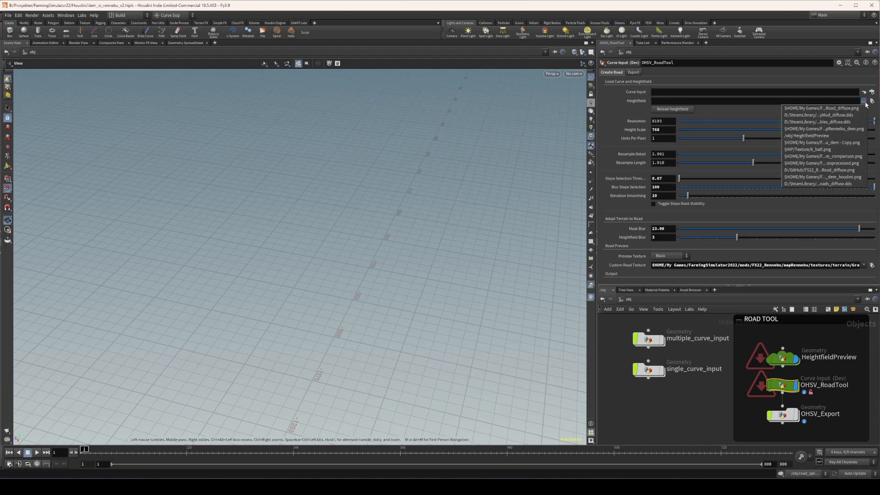
pyautogui.moveTo(823, 128)
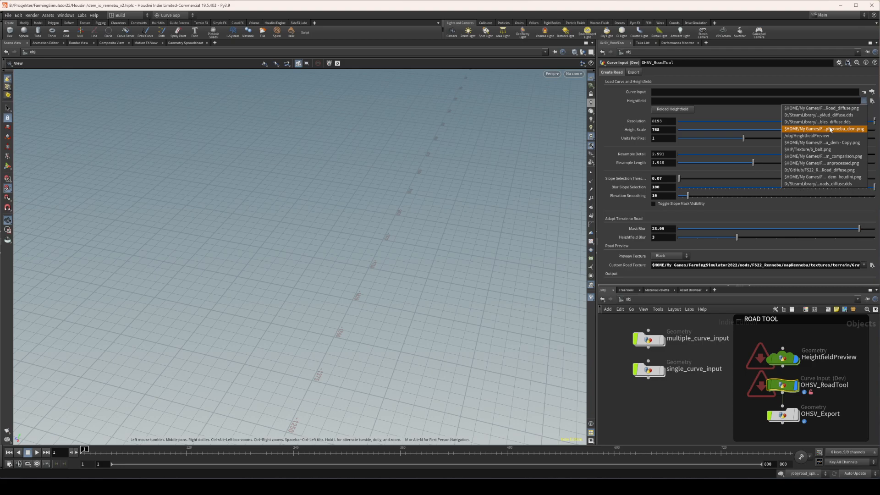
pyautogui.click(823, 128)
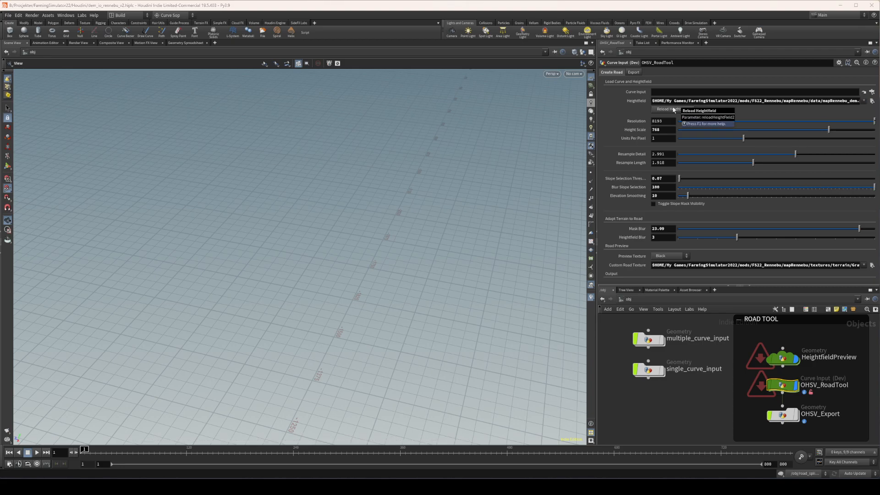
pyautogui.click(671, 110)
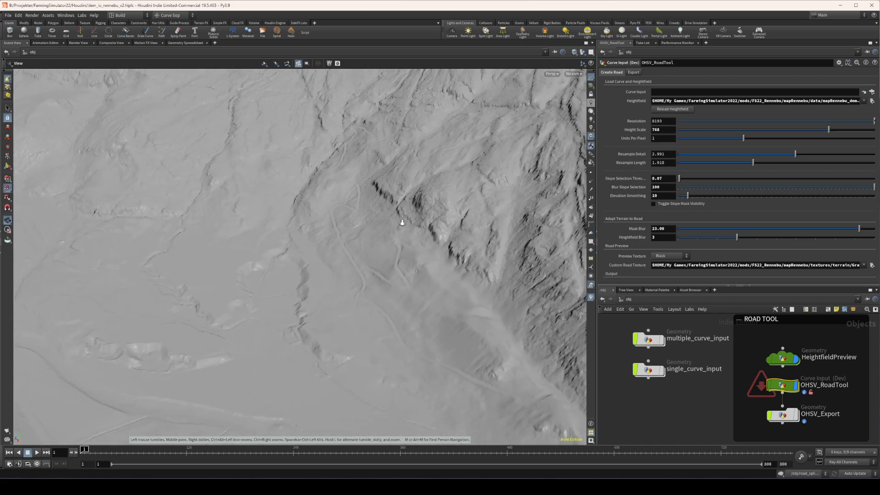
pyautogui.moveTo(393, 225); pyautogui.dragTo(387, 231)
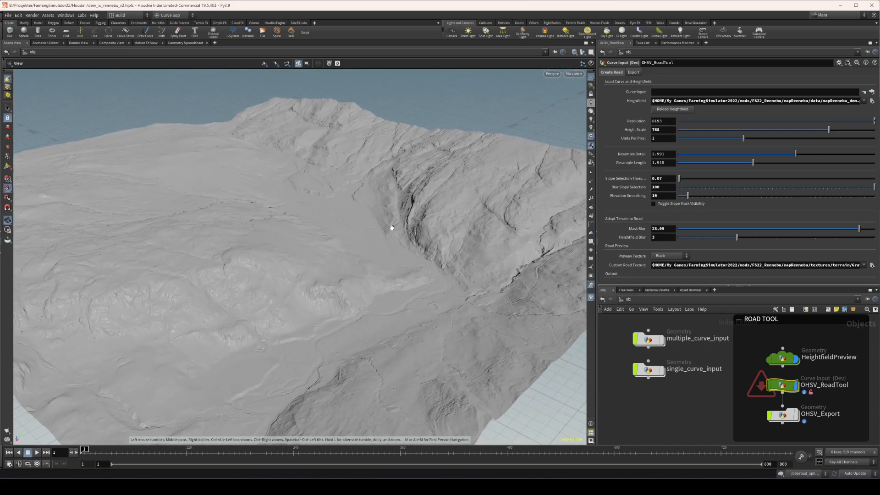
pyautogui.click(663, 121)
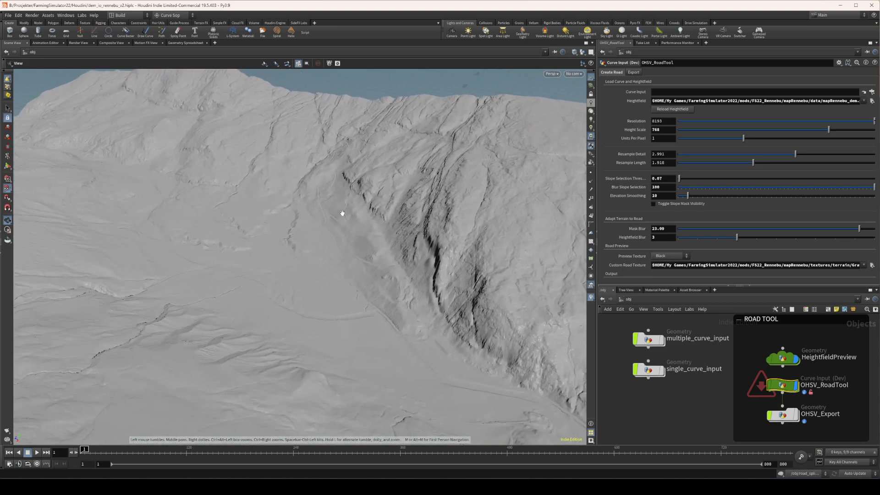
# Step: Orbit the view around the loaded Rennebu terrain
pyautogui.moveTo(342, 214); pyautogui.dragTo(316, 264)
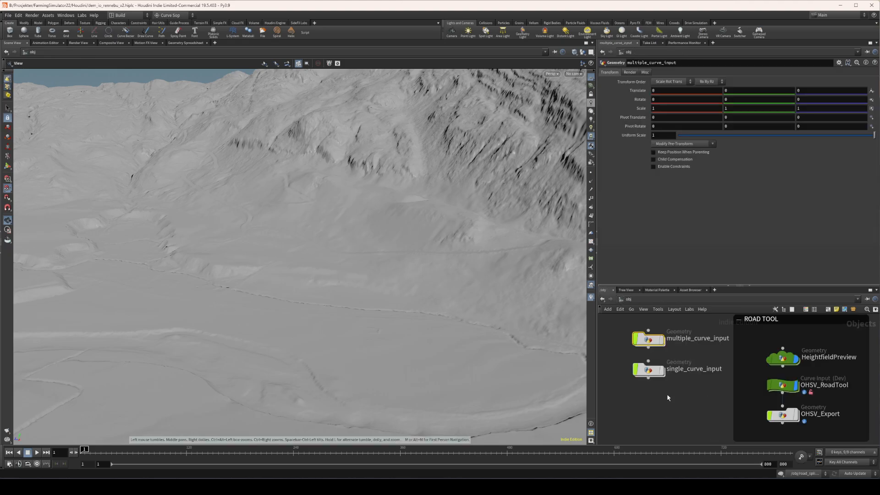
pyautogui.moveTo(653, 373)
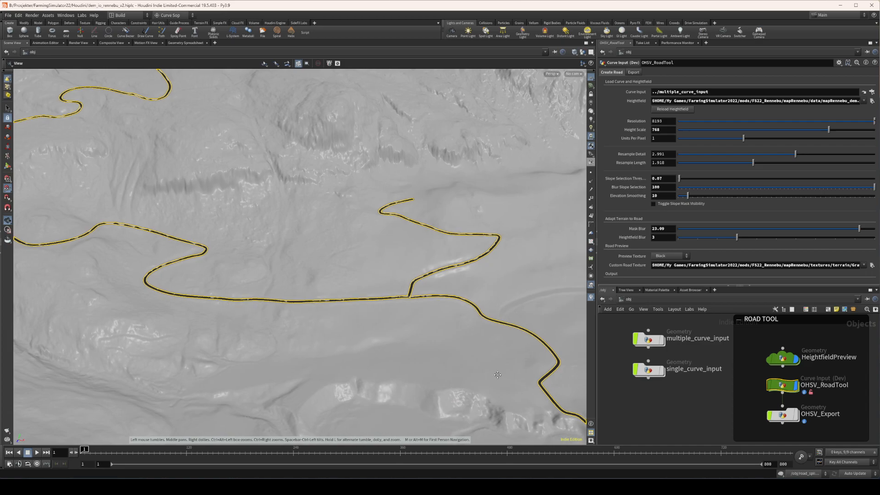
pyautogui.moveTo(497, 375); pyautogui.dragTo(337, 317)
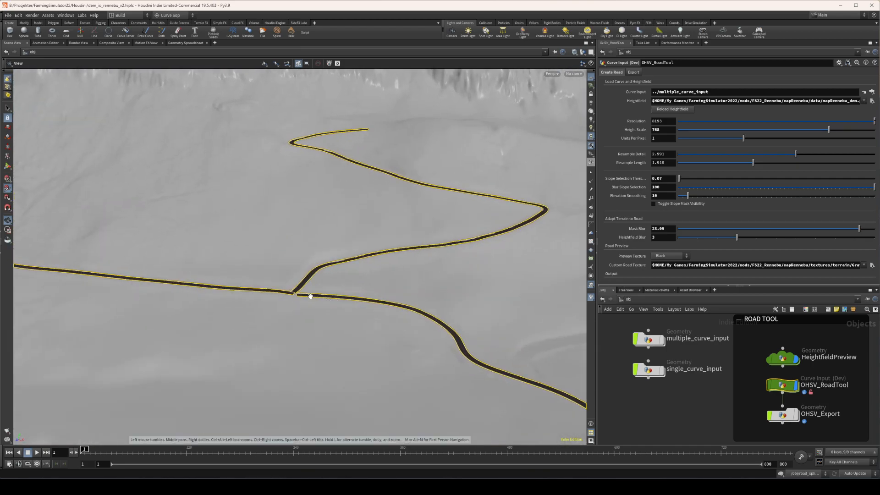
pyautogui.scroll(-3)
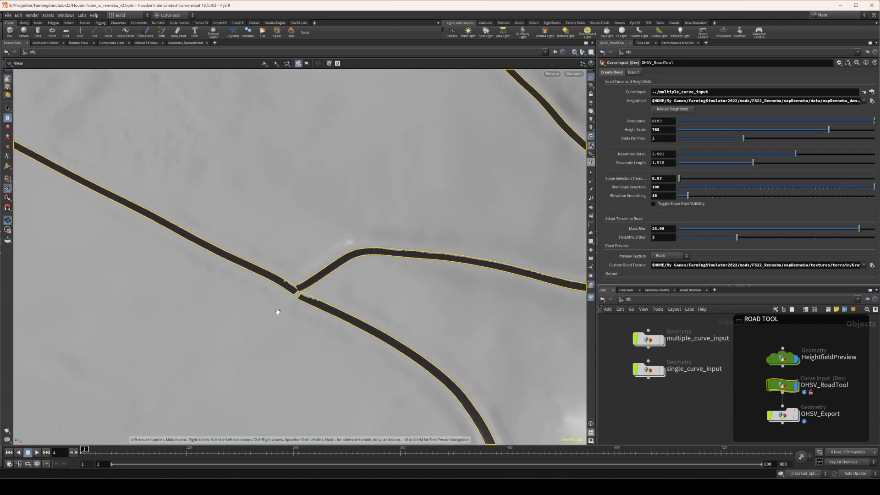
pyautogui.moveTo(298, 290)
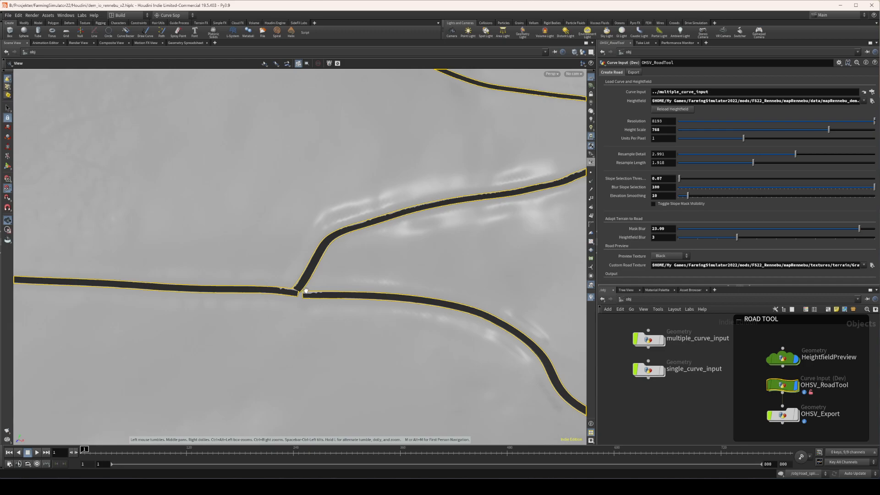
pyautogui.moveTo(353, 292)
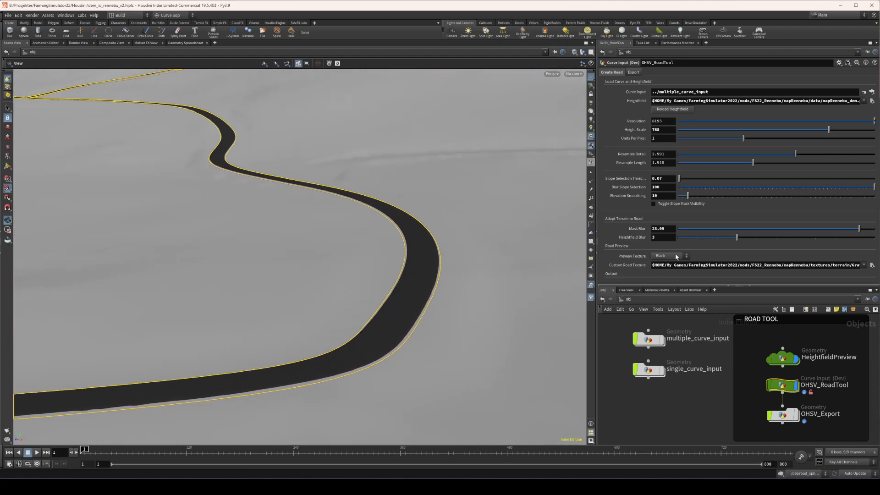
# Step: Switch the road Preview Texture from UV Checker to Road Texture and view another road stretch
pyautogui.click(668, 256)
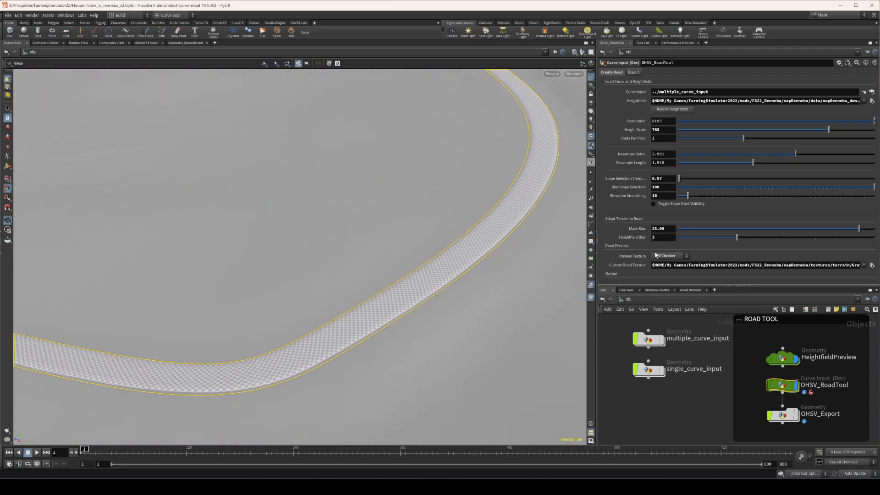
pyautogui.click(670, 255)
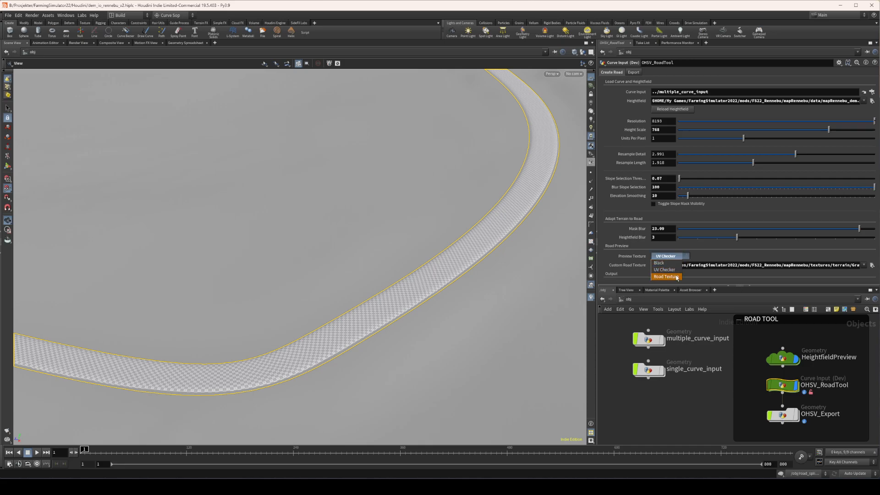
pyautogui.click(665, 276)
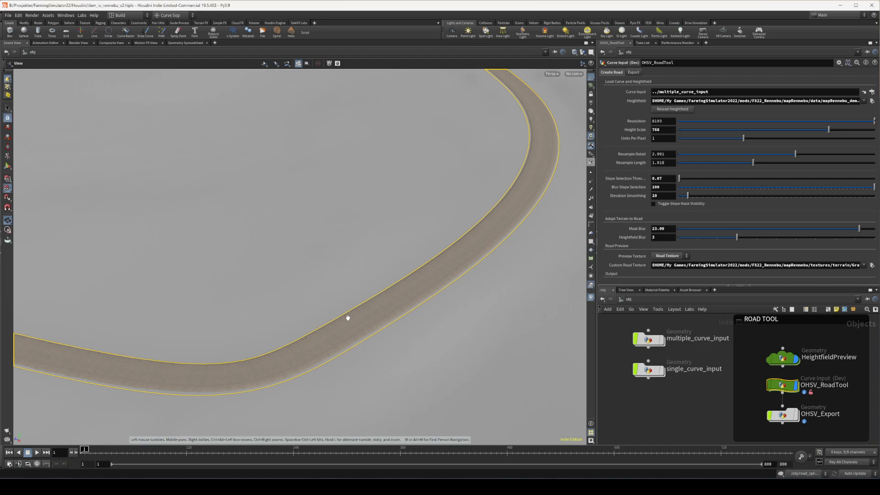
pyautogui.moveTo(348, 318); pyautogui.dragTo(509, 276)
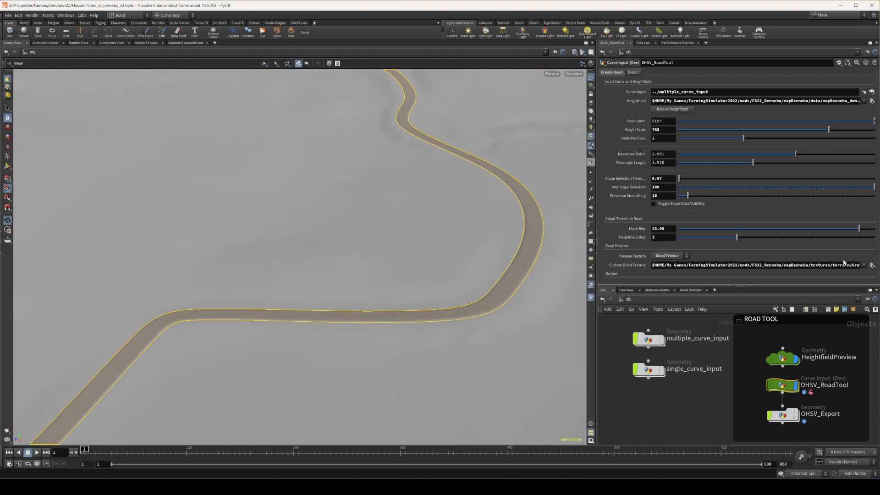
pyautogui.click(871, 265)
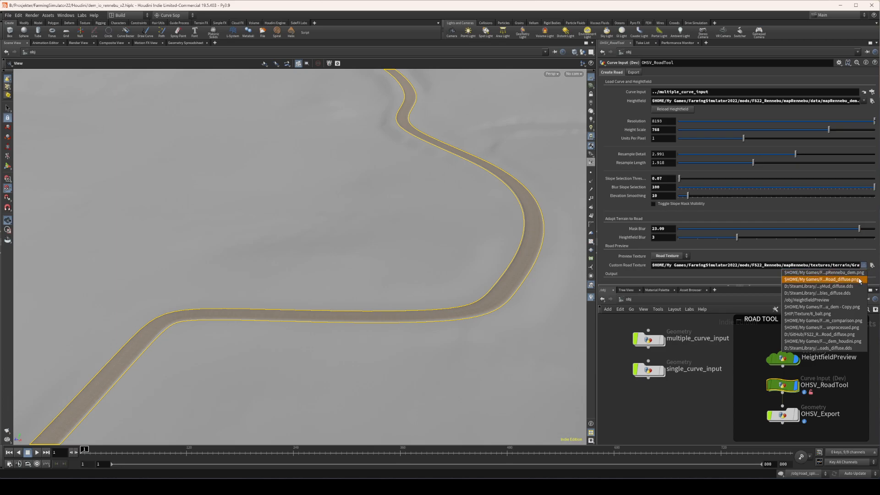
pyautogui.moveTo(858, 283)
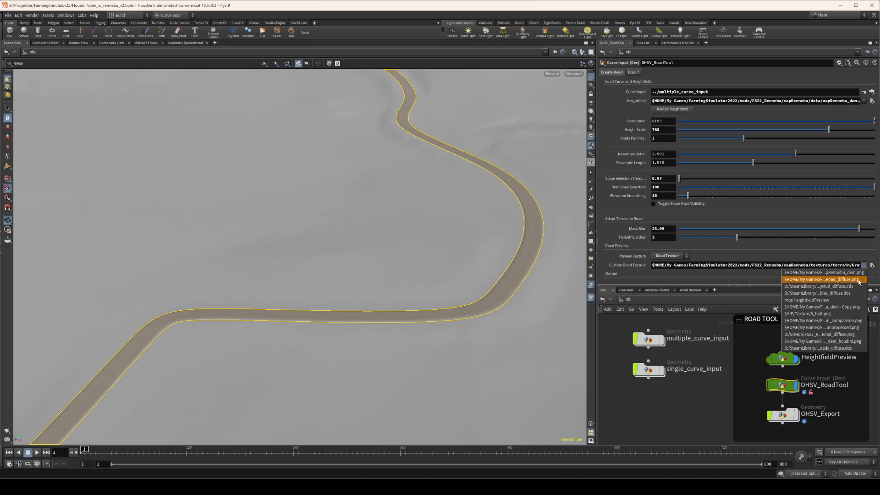
pyautogui.click(823, 279)
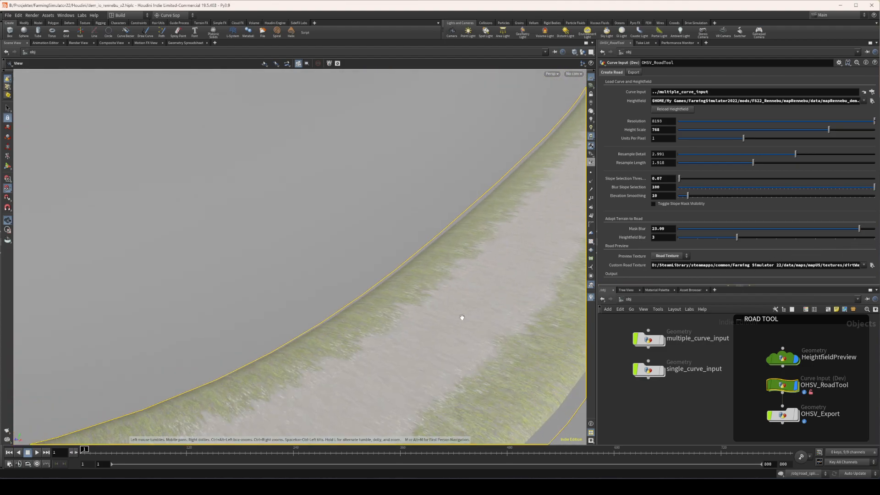
pyautogui.moveTo(462, 318); pyautogui.dragTo(542, 322)
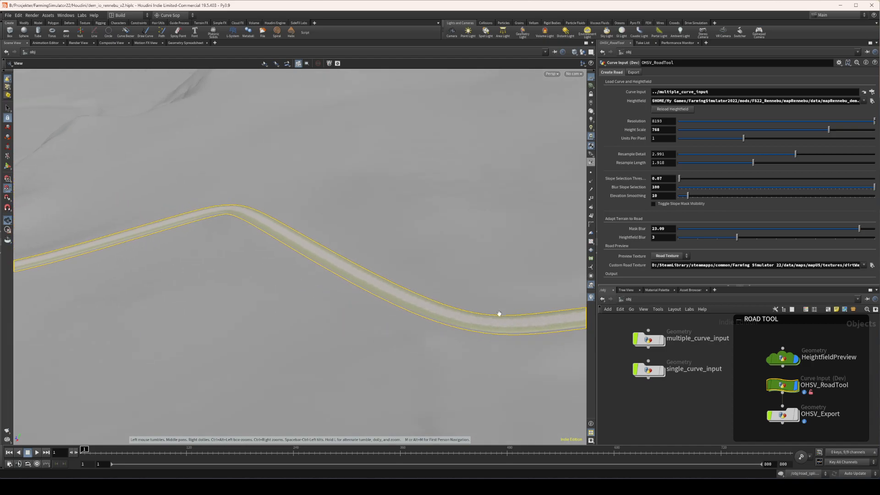
pyautogui.moveTo(499, 314); pyautogui.dragTo(429, 313)
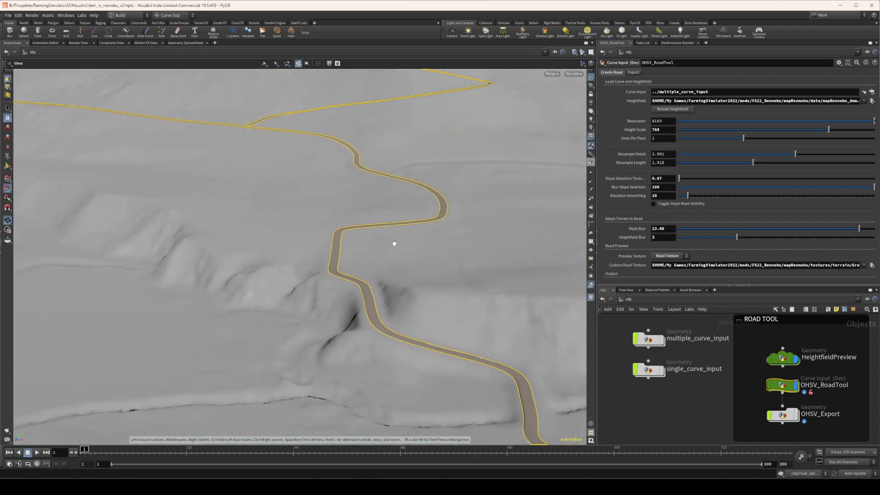
# Step: Load rennebu_hurundsjoveien.obj as the single_curve_input OBJ file
pyautogui.moveTo(393, 243); pyautogui.dragTo(421, 246)
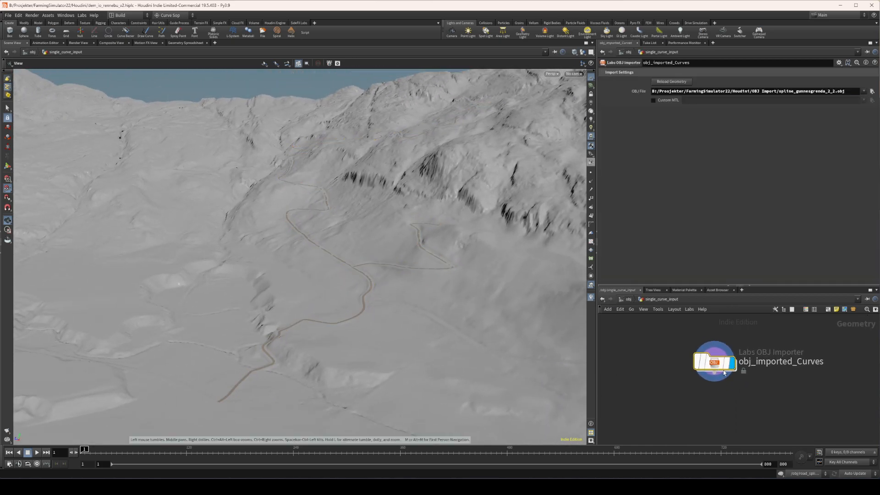
pyautogui.click(873, 91)
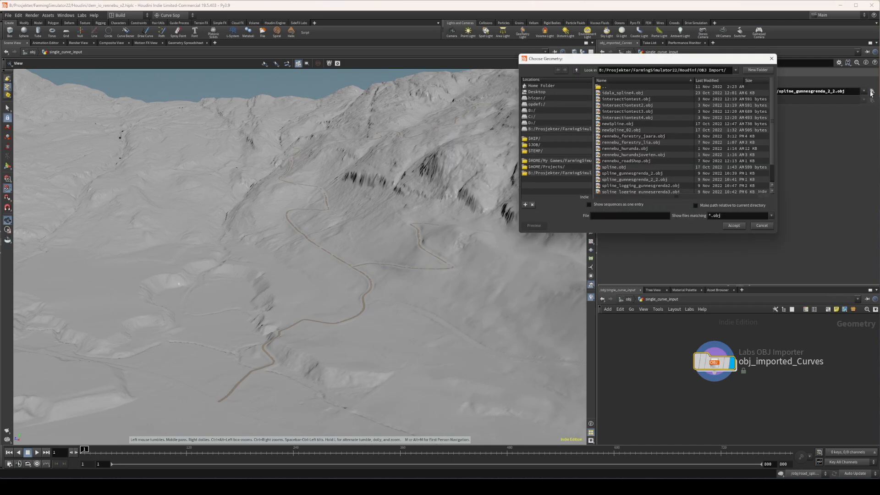
pyautogui.click(633, 154)
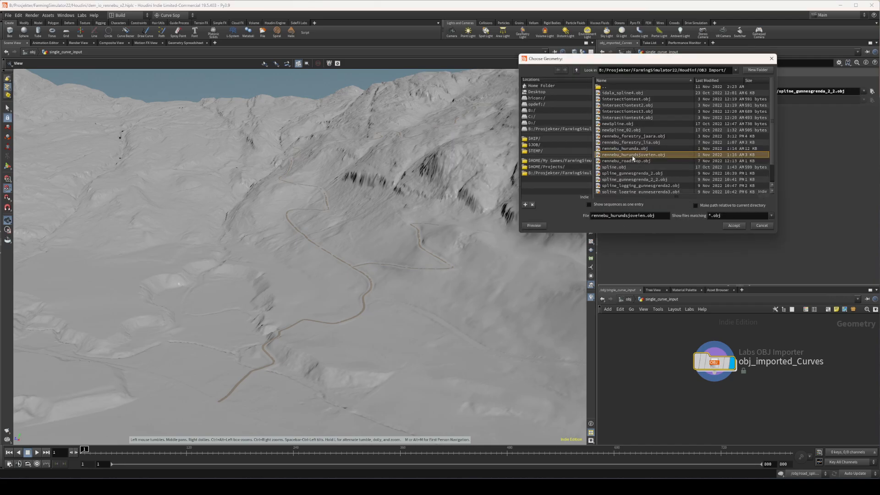
pyautogui.click(733, 225)
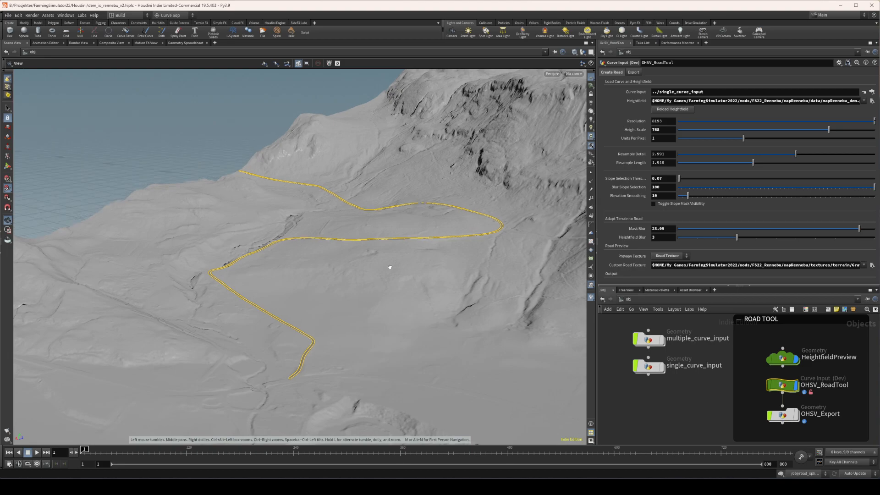
pyautogui.moveTo(389, 267); pyautogui.dragTo(295, 287)
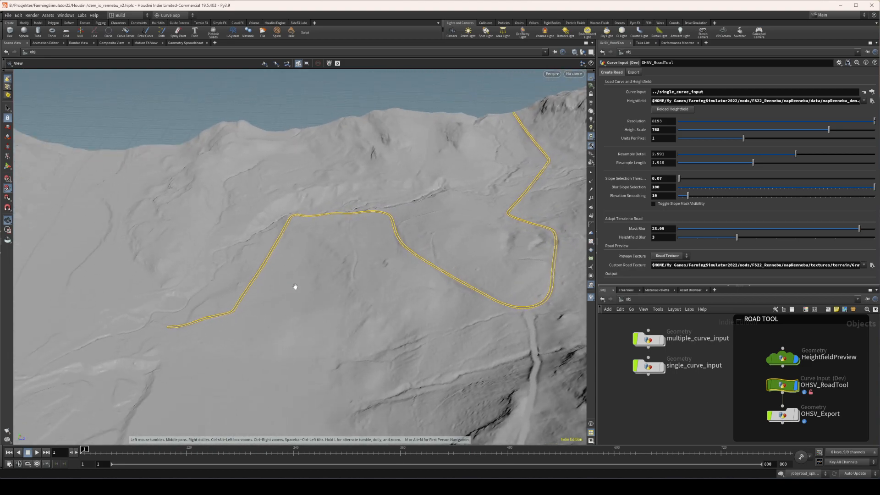
pyautogui.moveTo(348, 214)
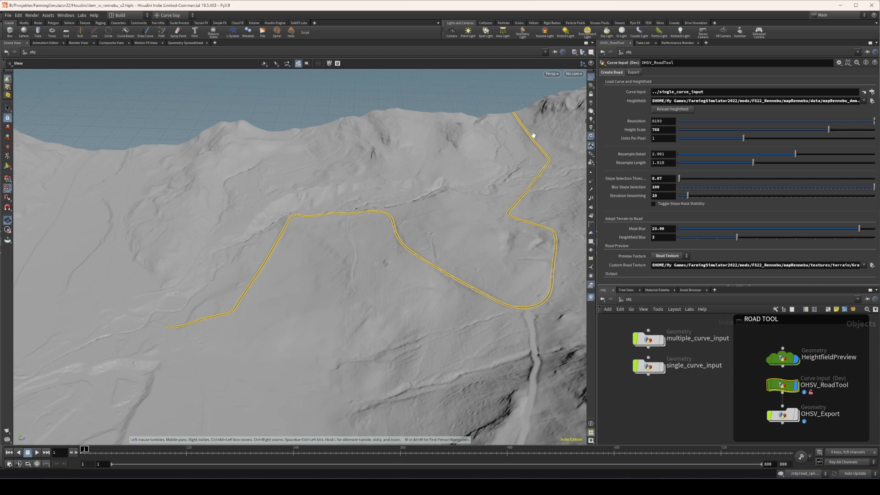
pyautogui.moveTo(530, 135); pyautogui.dragTo(480, 225)
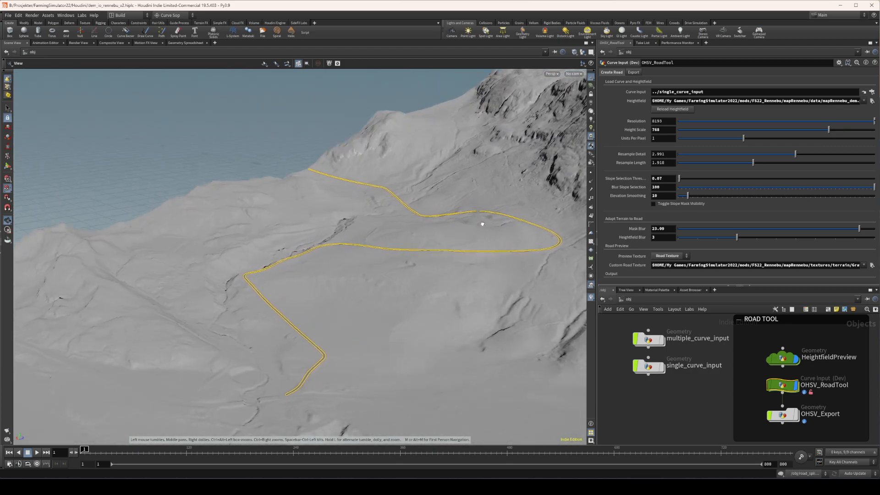